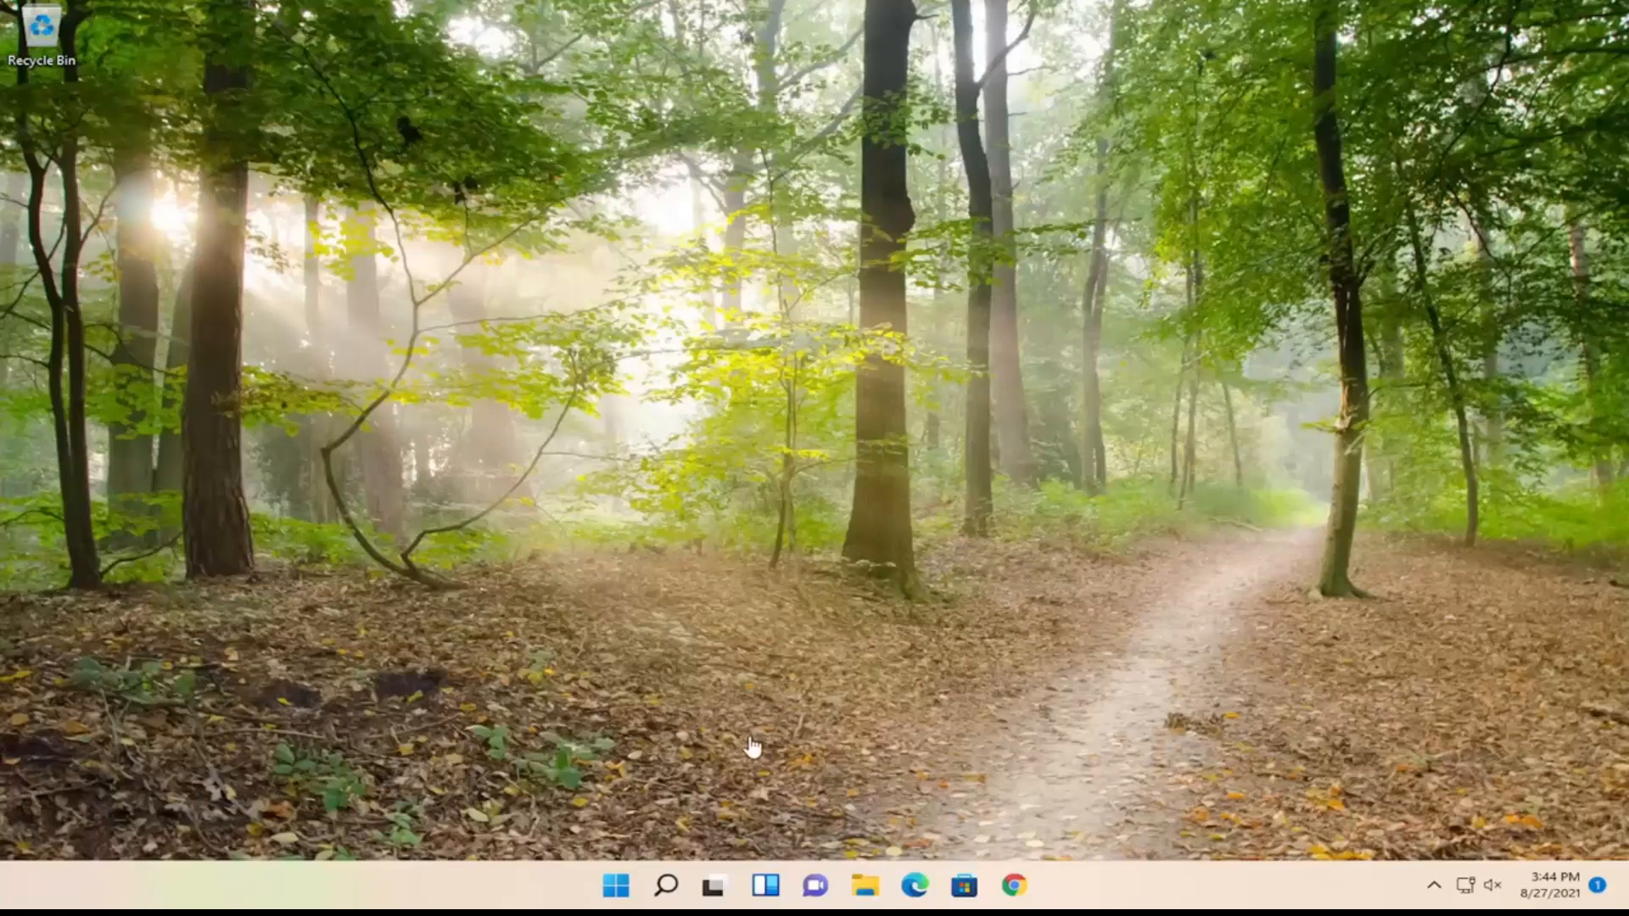
# Step: Search for 'services' from the taskbar to launch the Services console
pyautogui.click(665, 886)
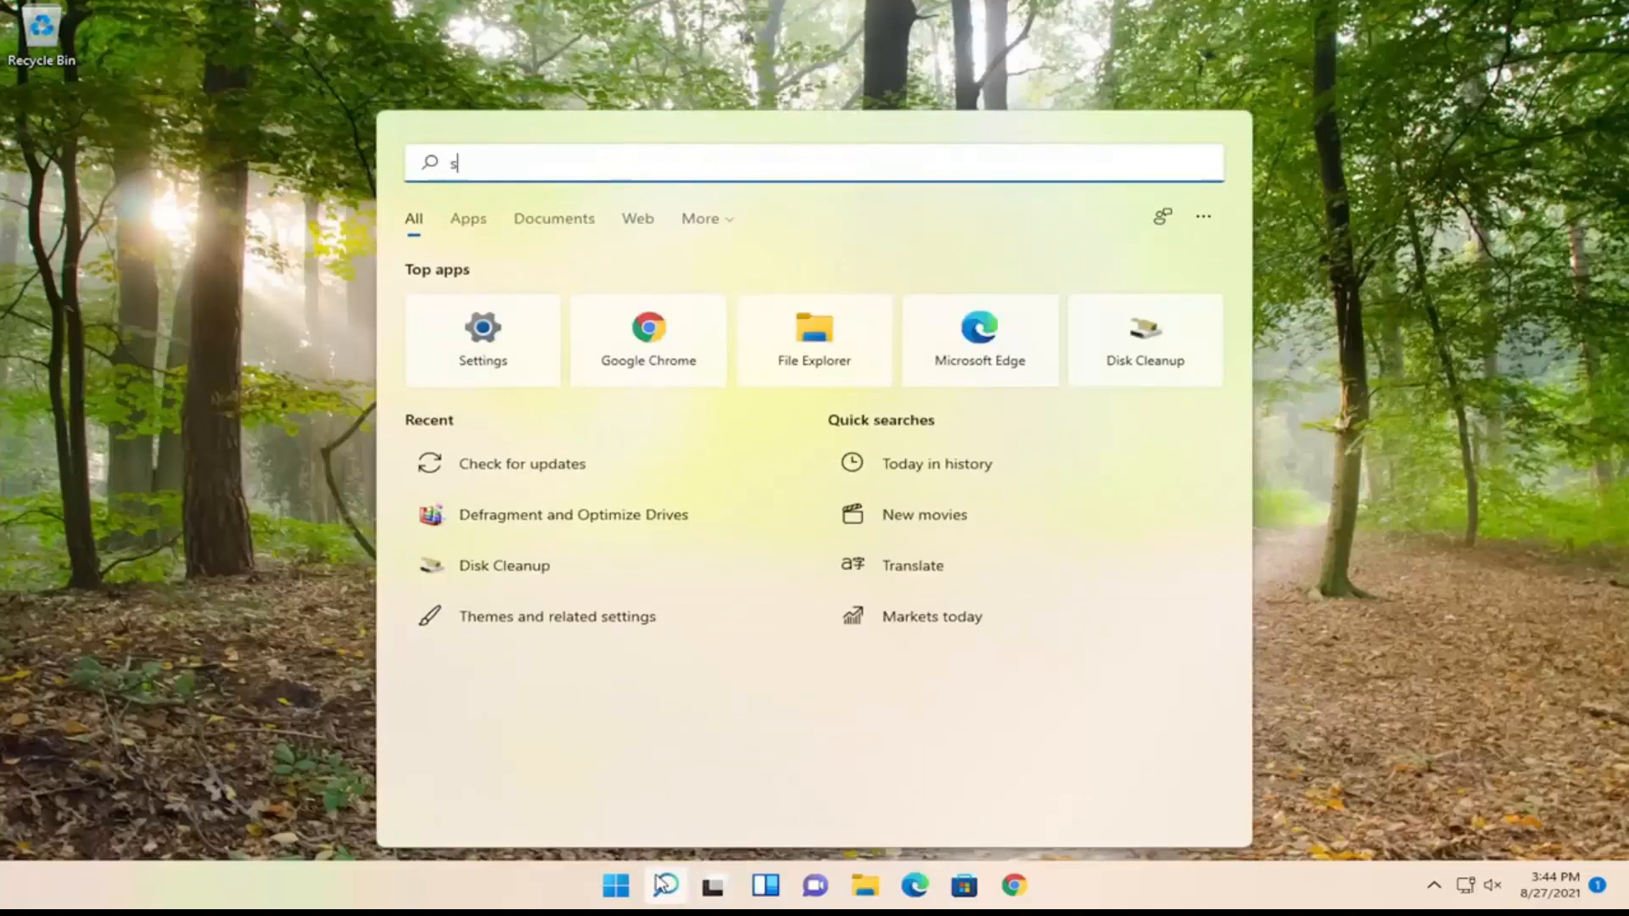
pyautogui.write('ervices')
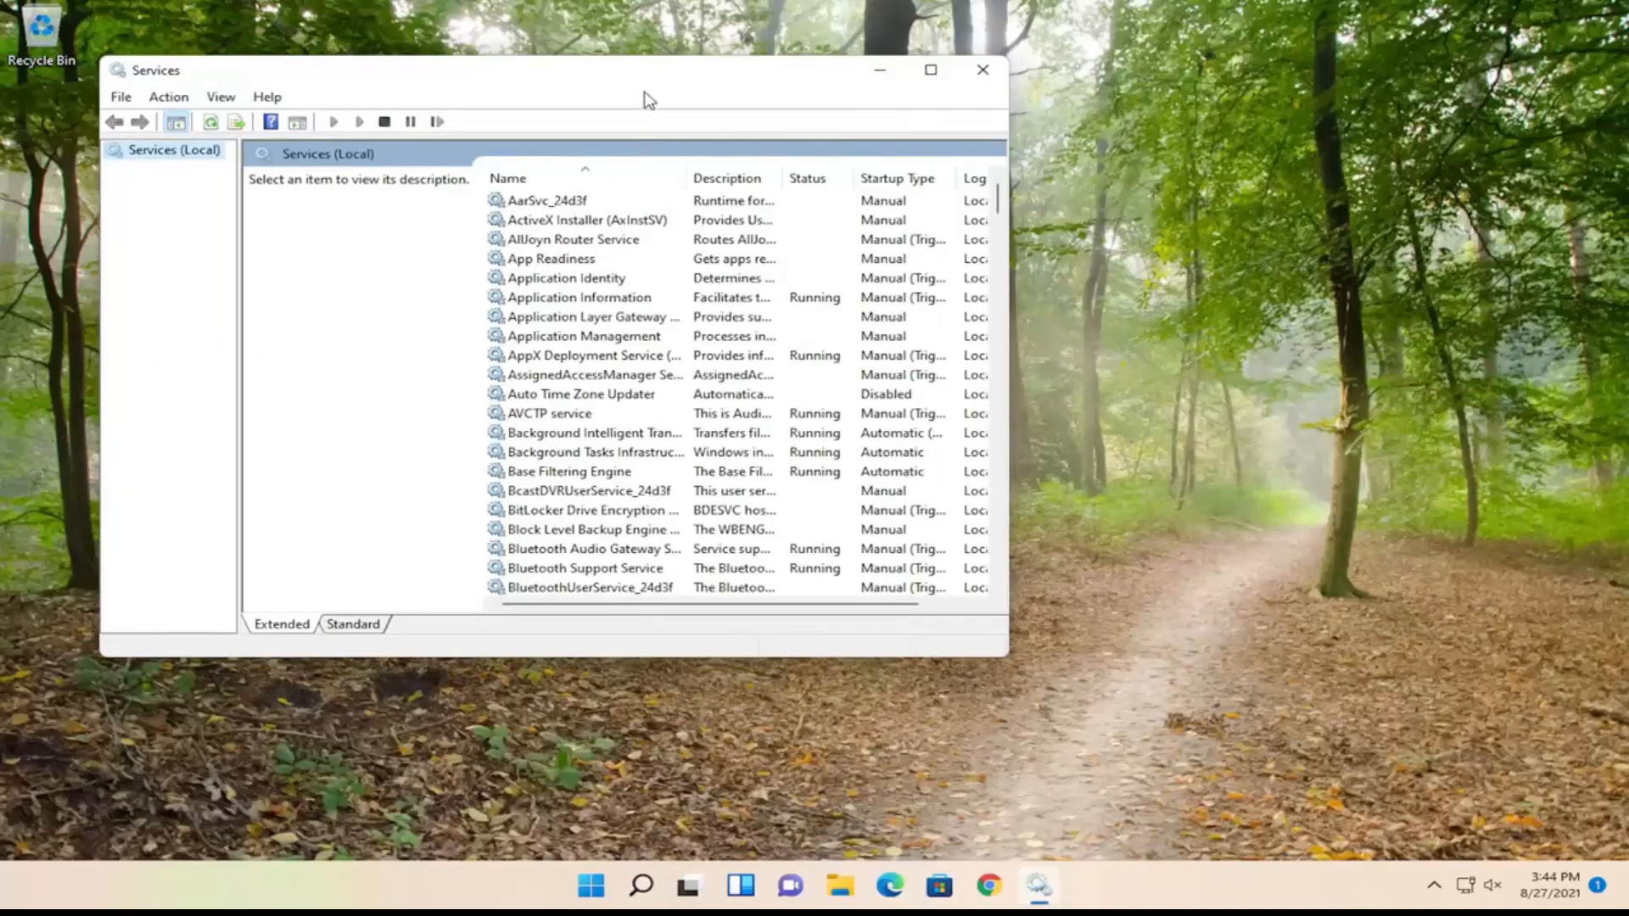
# Step: Enlarge the Services window and select Network Connected Devices Auto-Setup in the list
pyautogui.moveTo(643, 78); pyautogui.dragTo(779, 66)
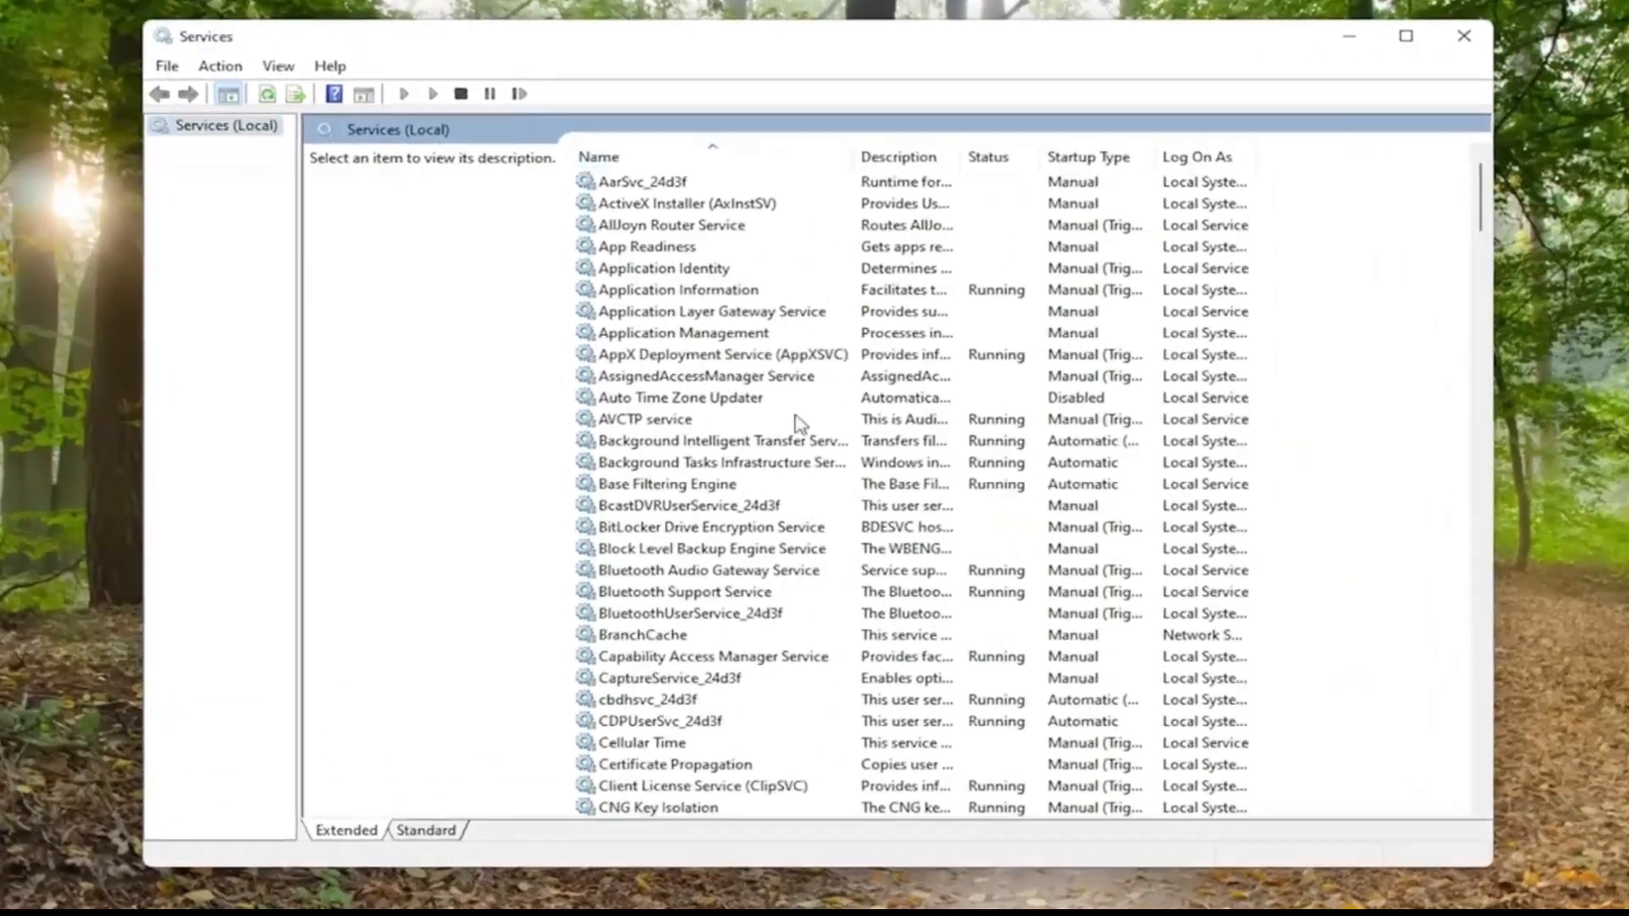
pyautogui.scroll(-3)
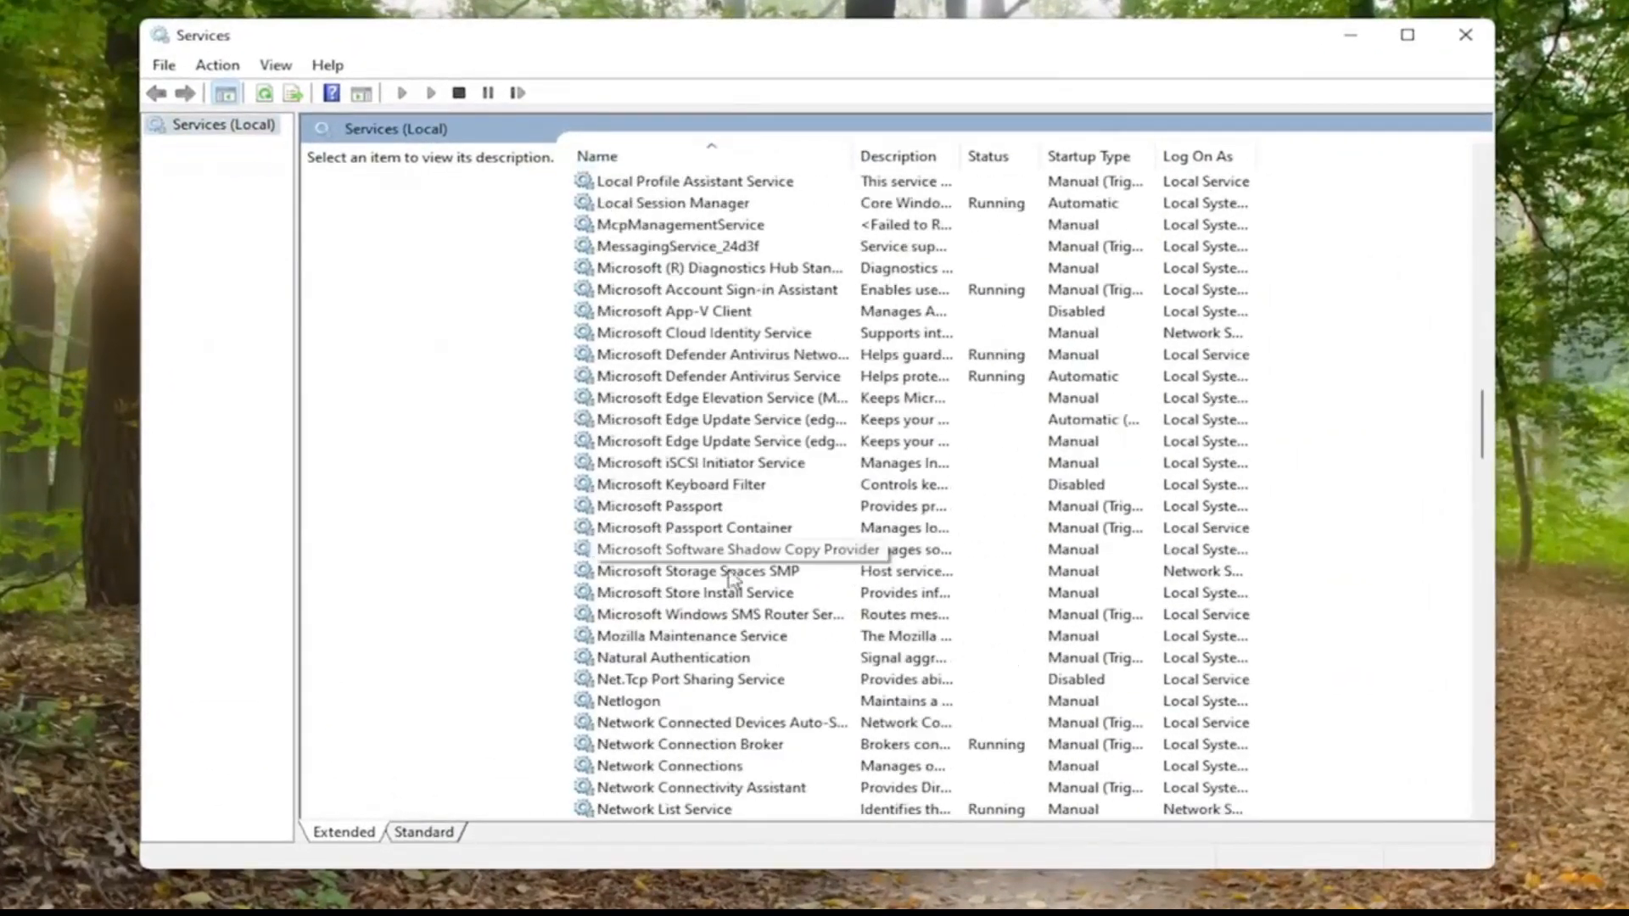
pyautogui.scroll(-3)
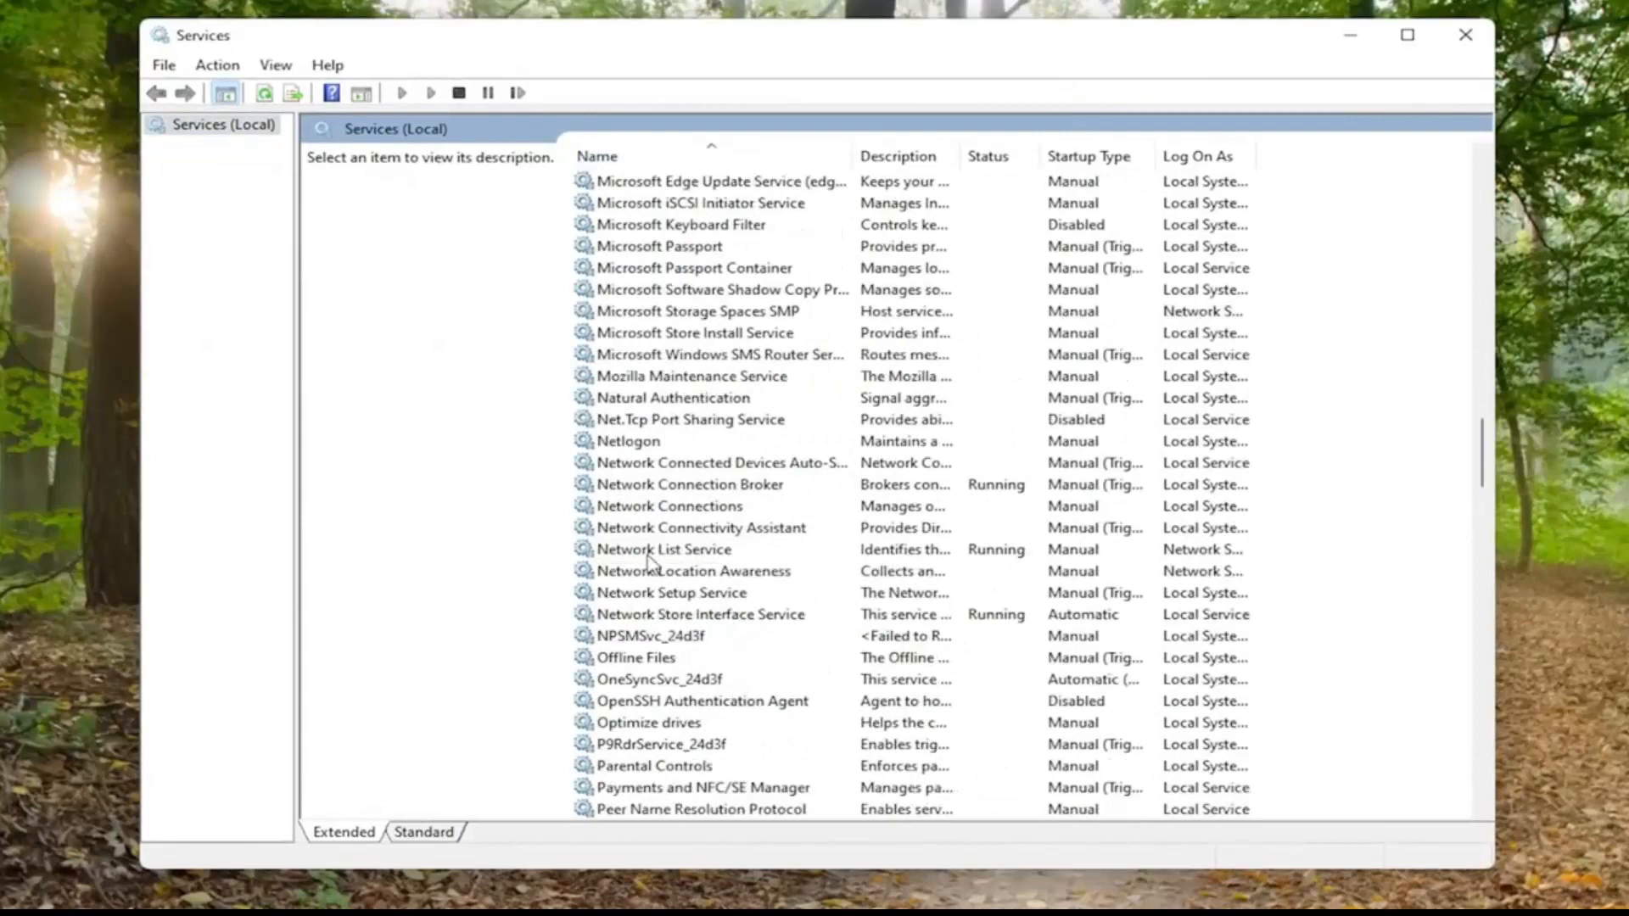
pyautogui.click(721, 462)
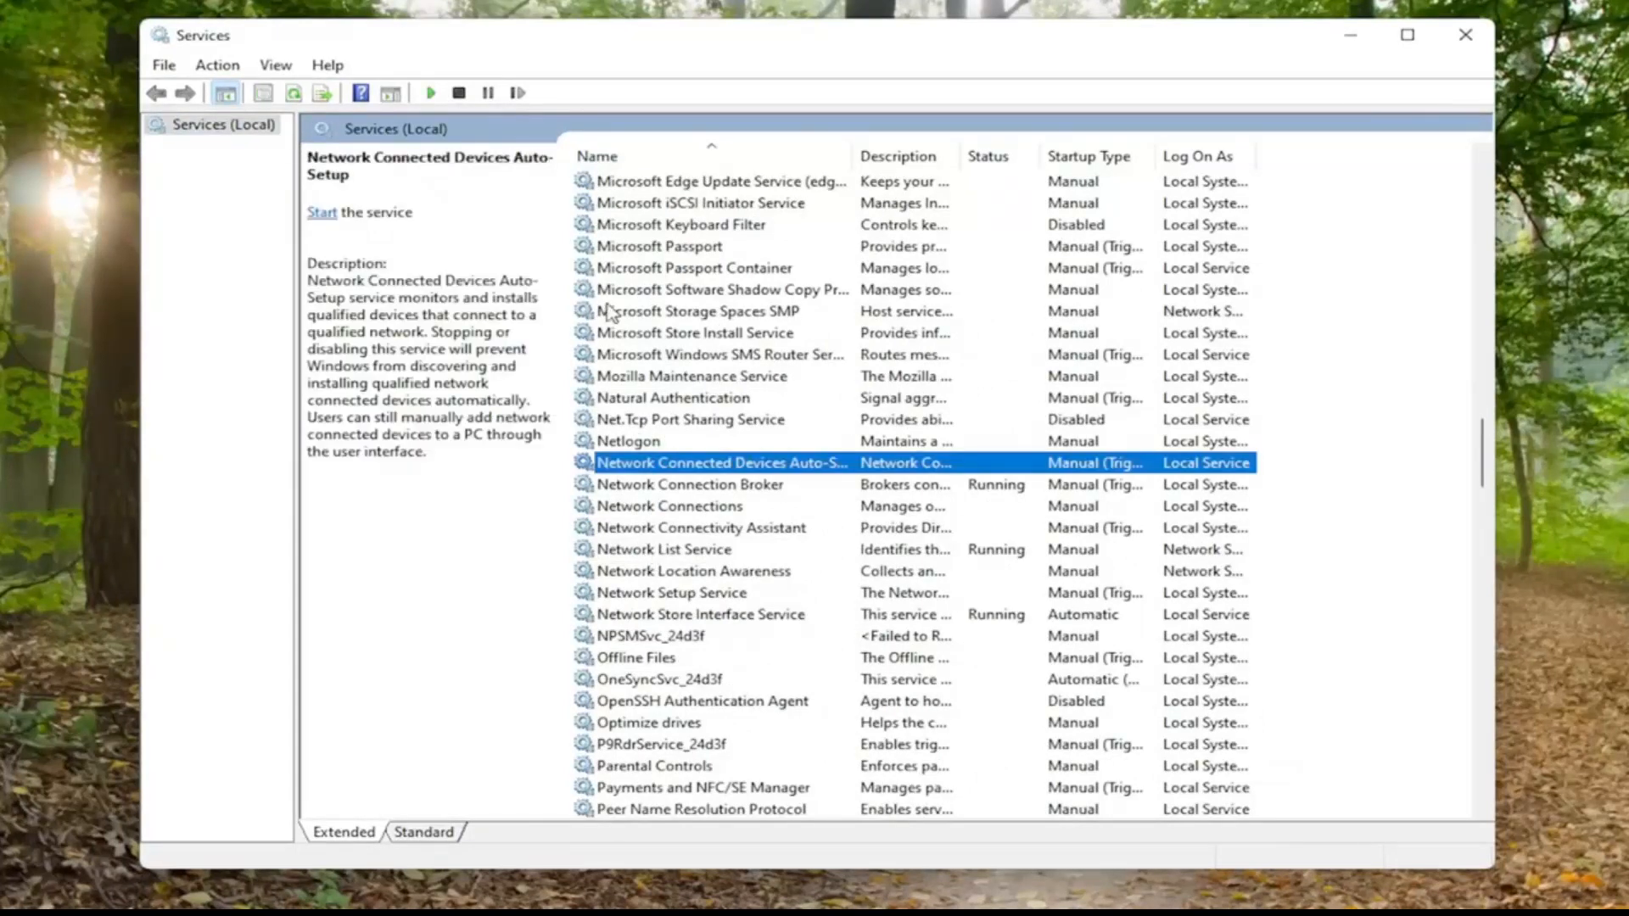
pyautogui.moveTo(636, 526)
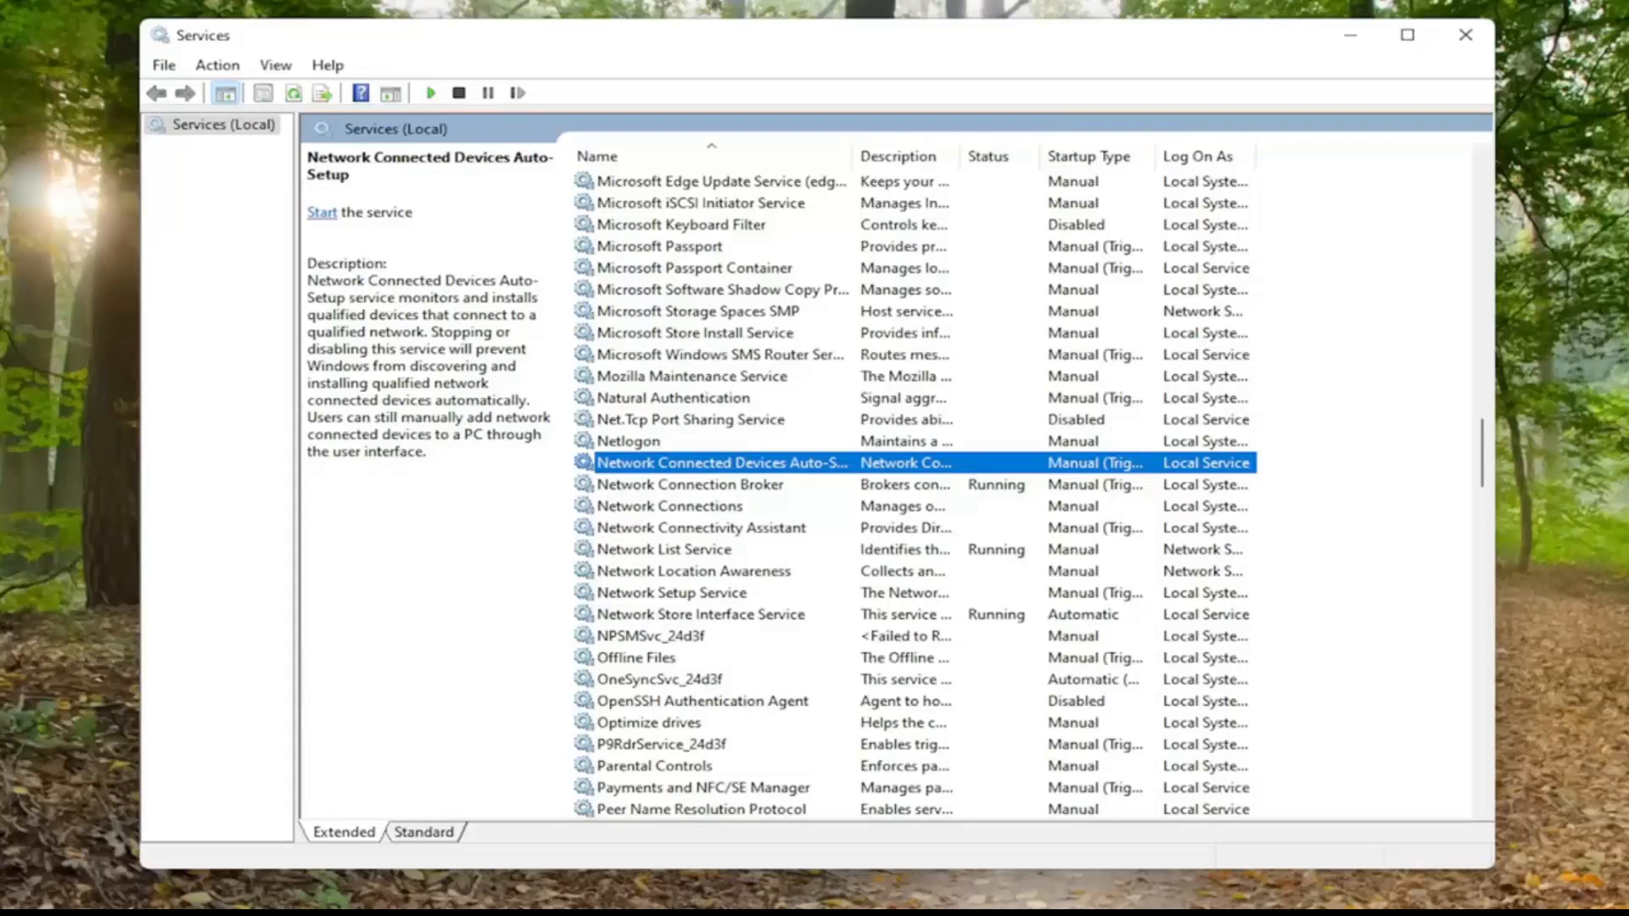
# Step: Show the Properties dialog for Network Connected Devices Auto-Setup
pyautogui.doubleClick(719, 461)
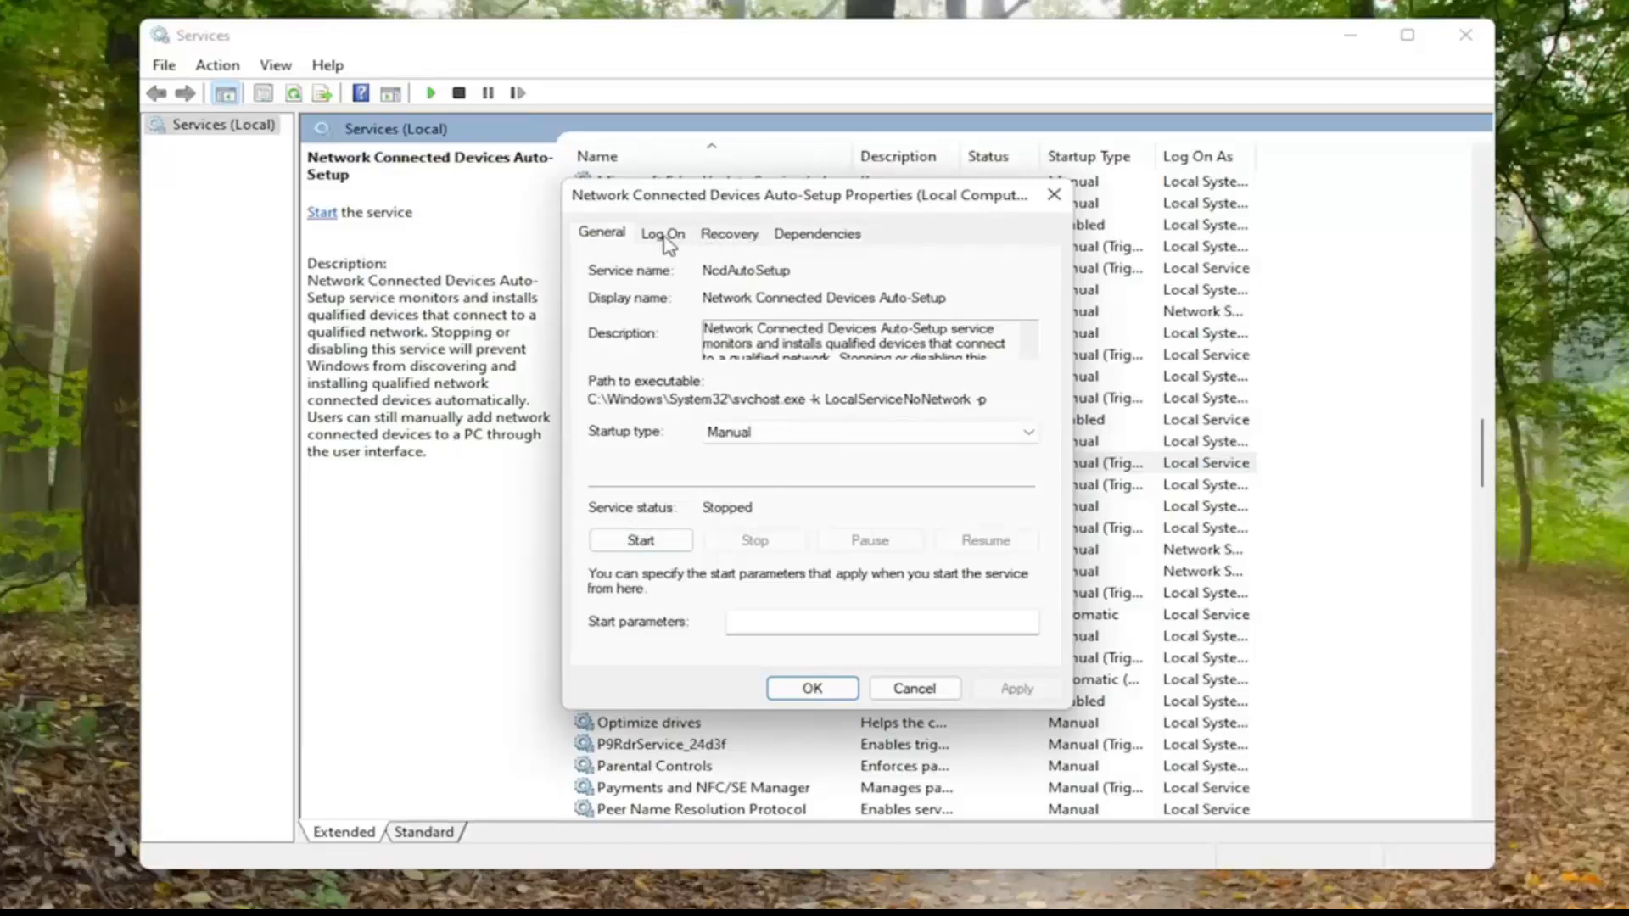
# Step: On Log On, run the service as Local System account with desktop interaction allowed
pyautogui.click(661, 233)
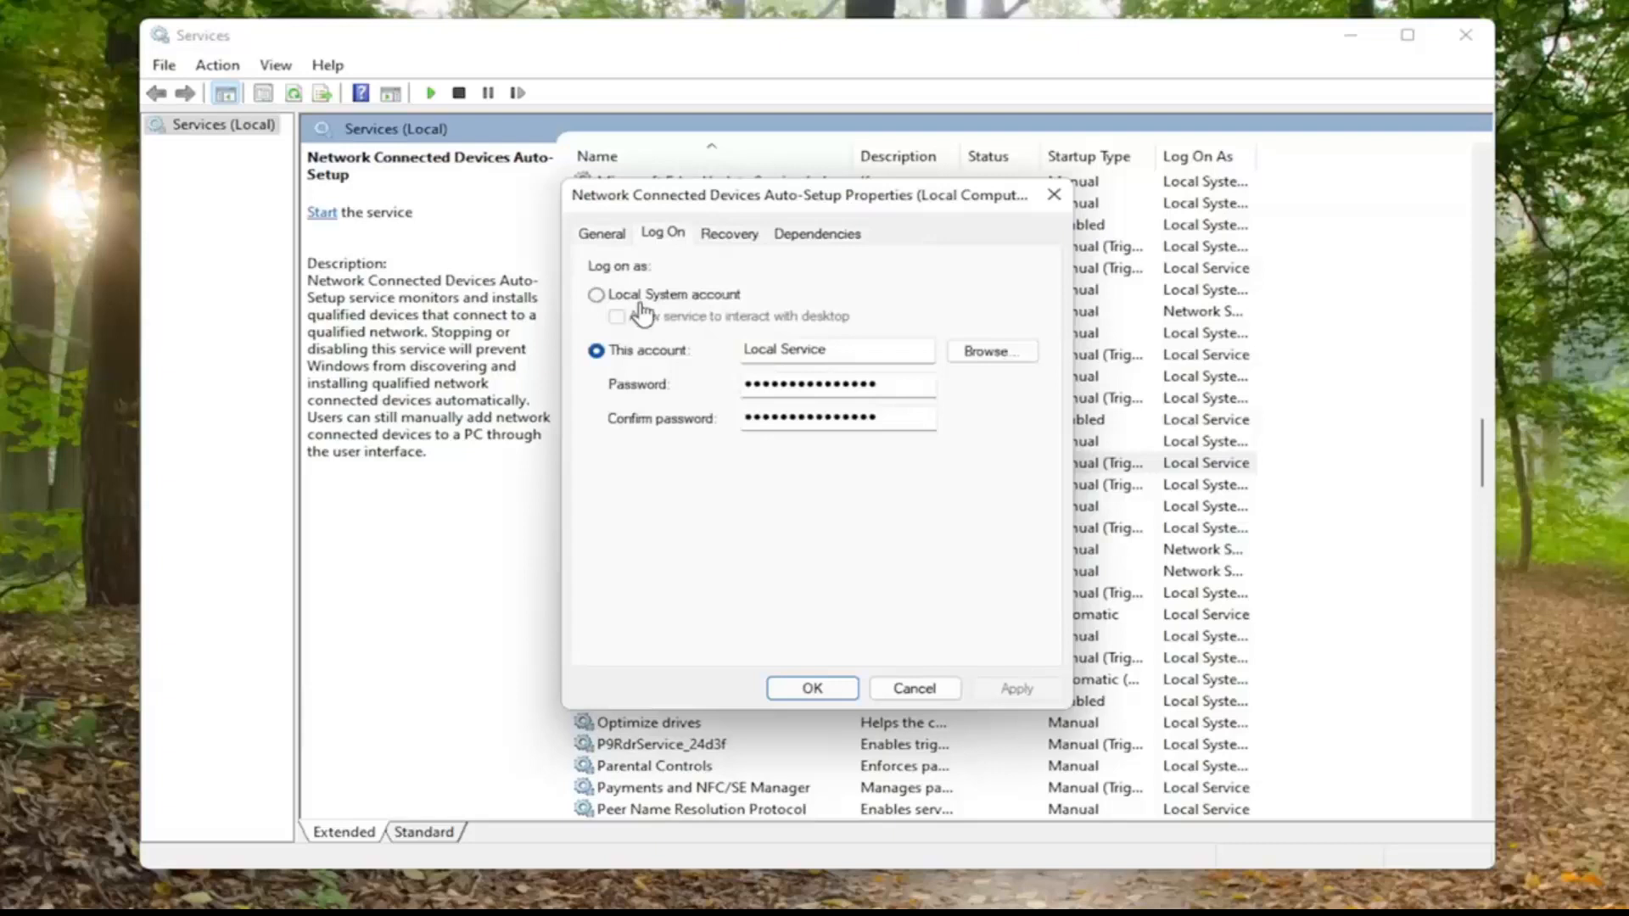
pyautogui.click(596, 293)
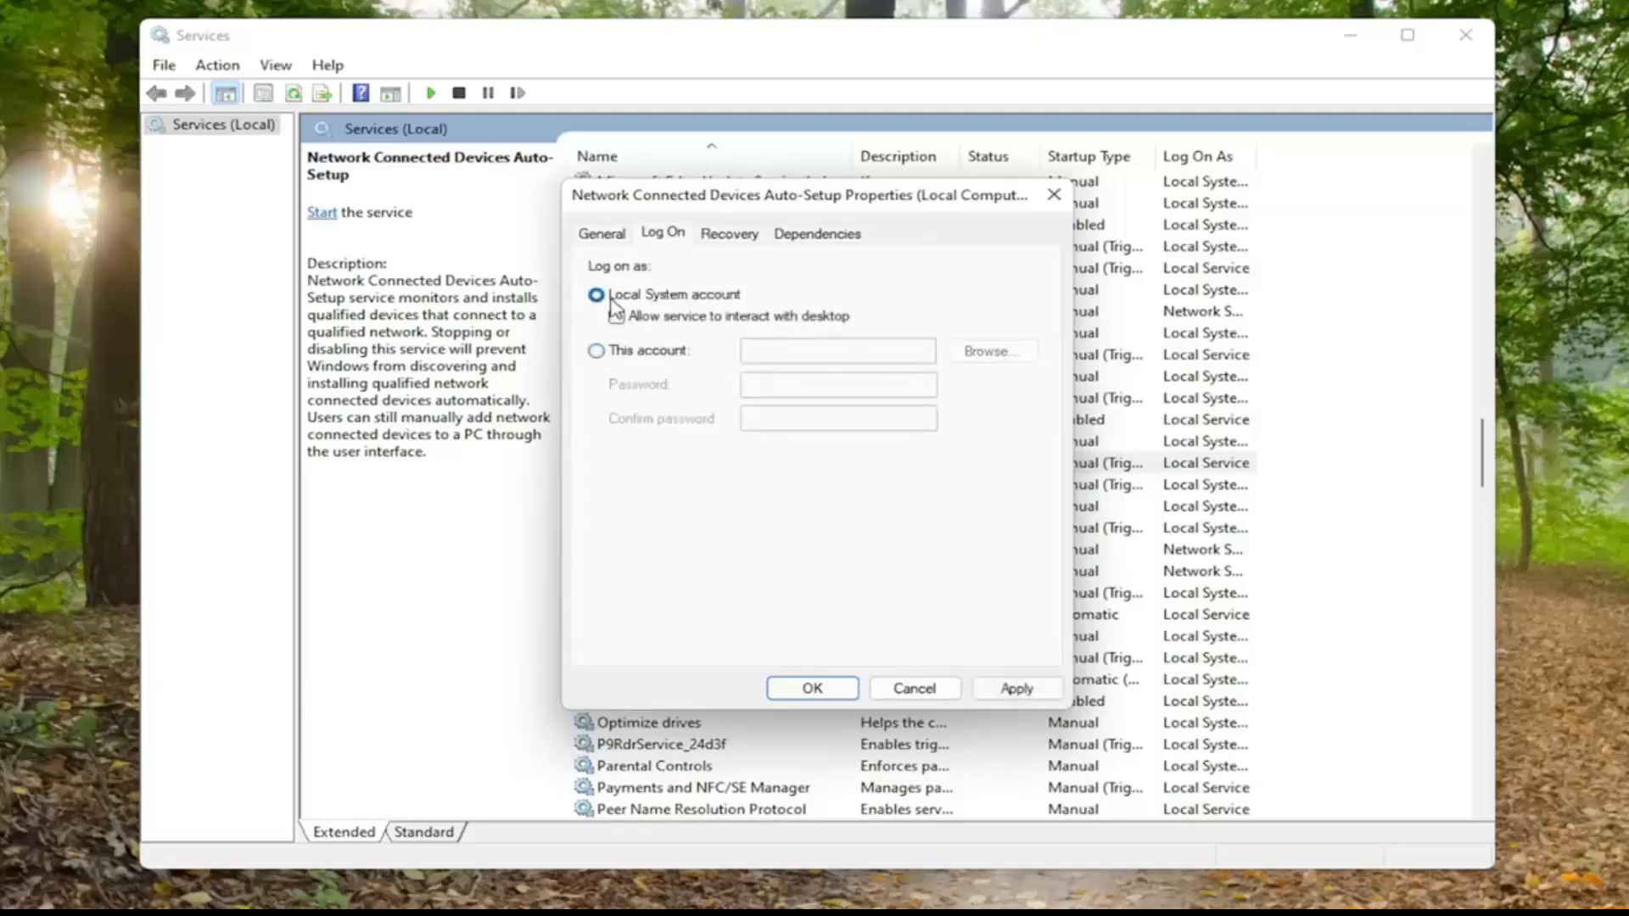
pyautogui.click(616, 318)
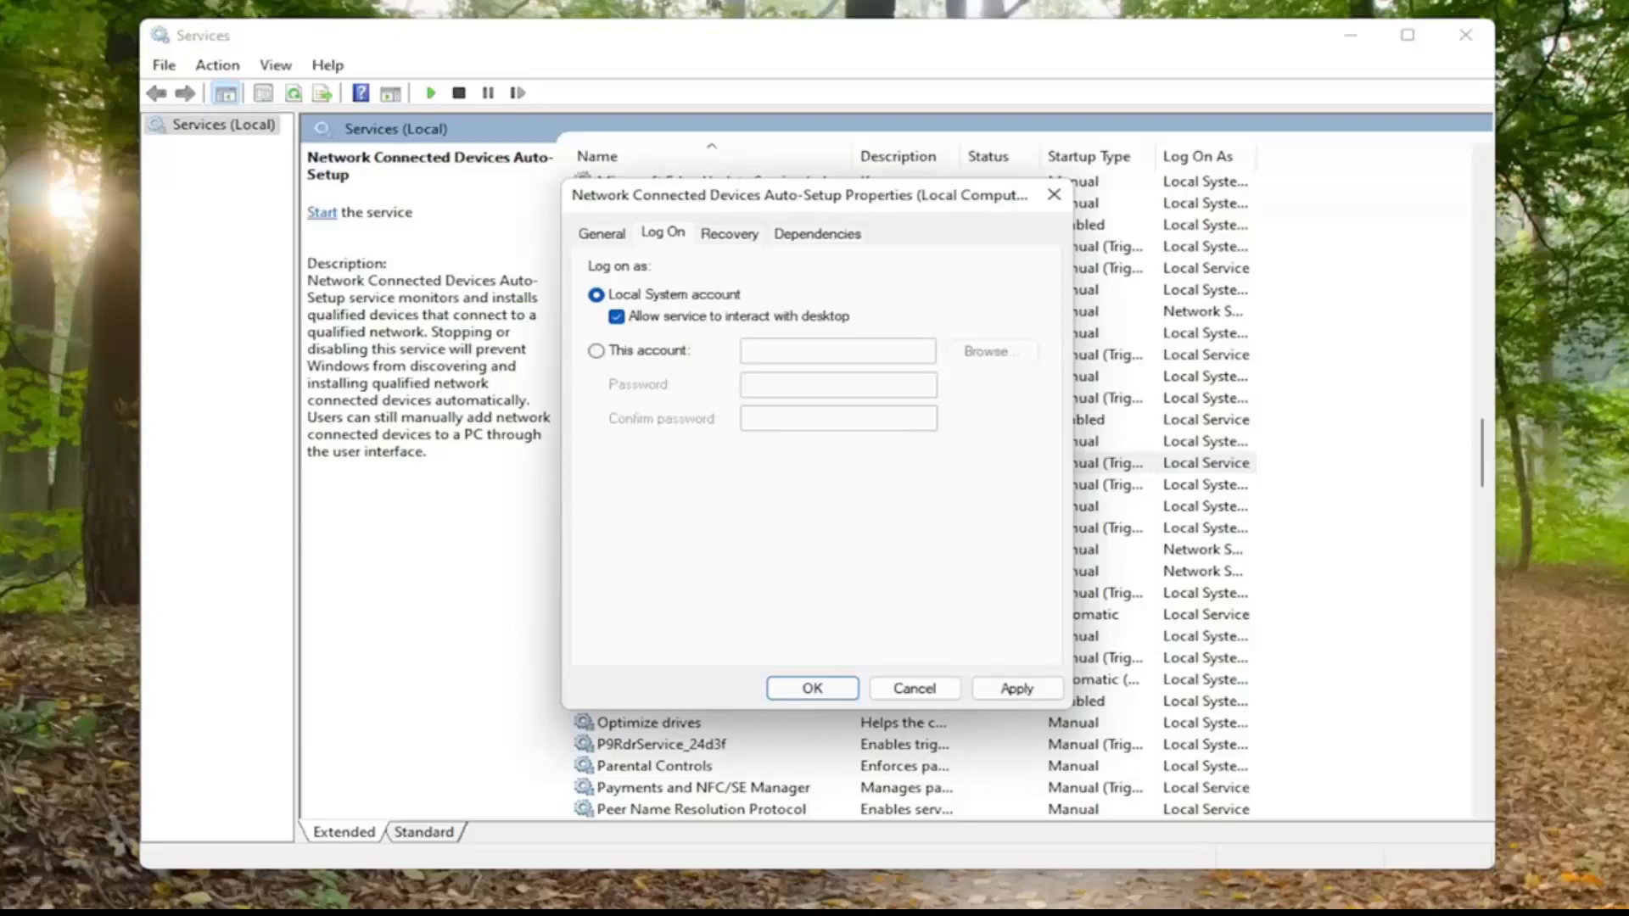
pyautogui.moveTo(1040, 229)
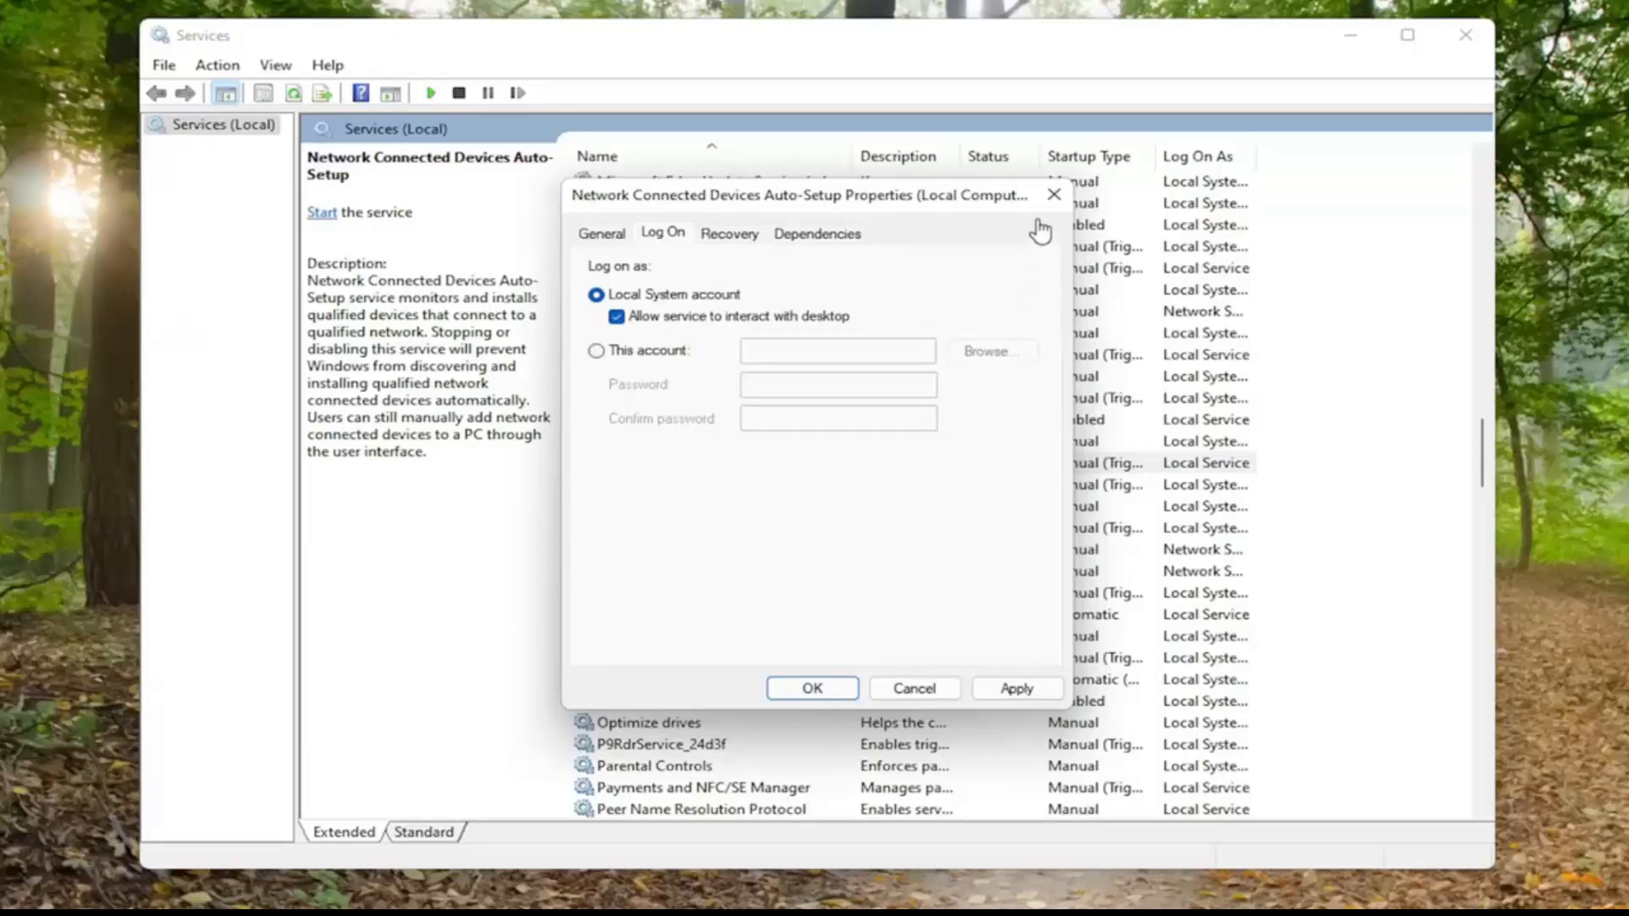
pyautogui.moveTo(1478, 452)
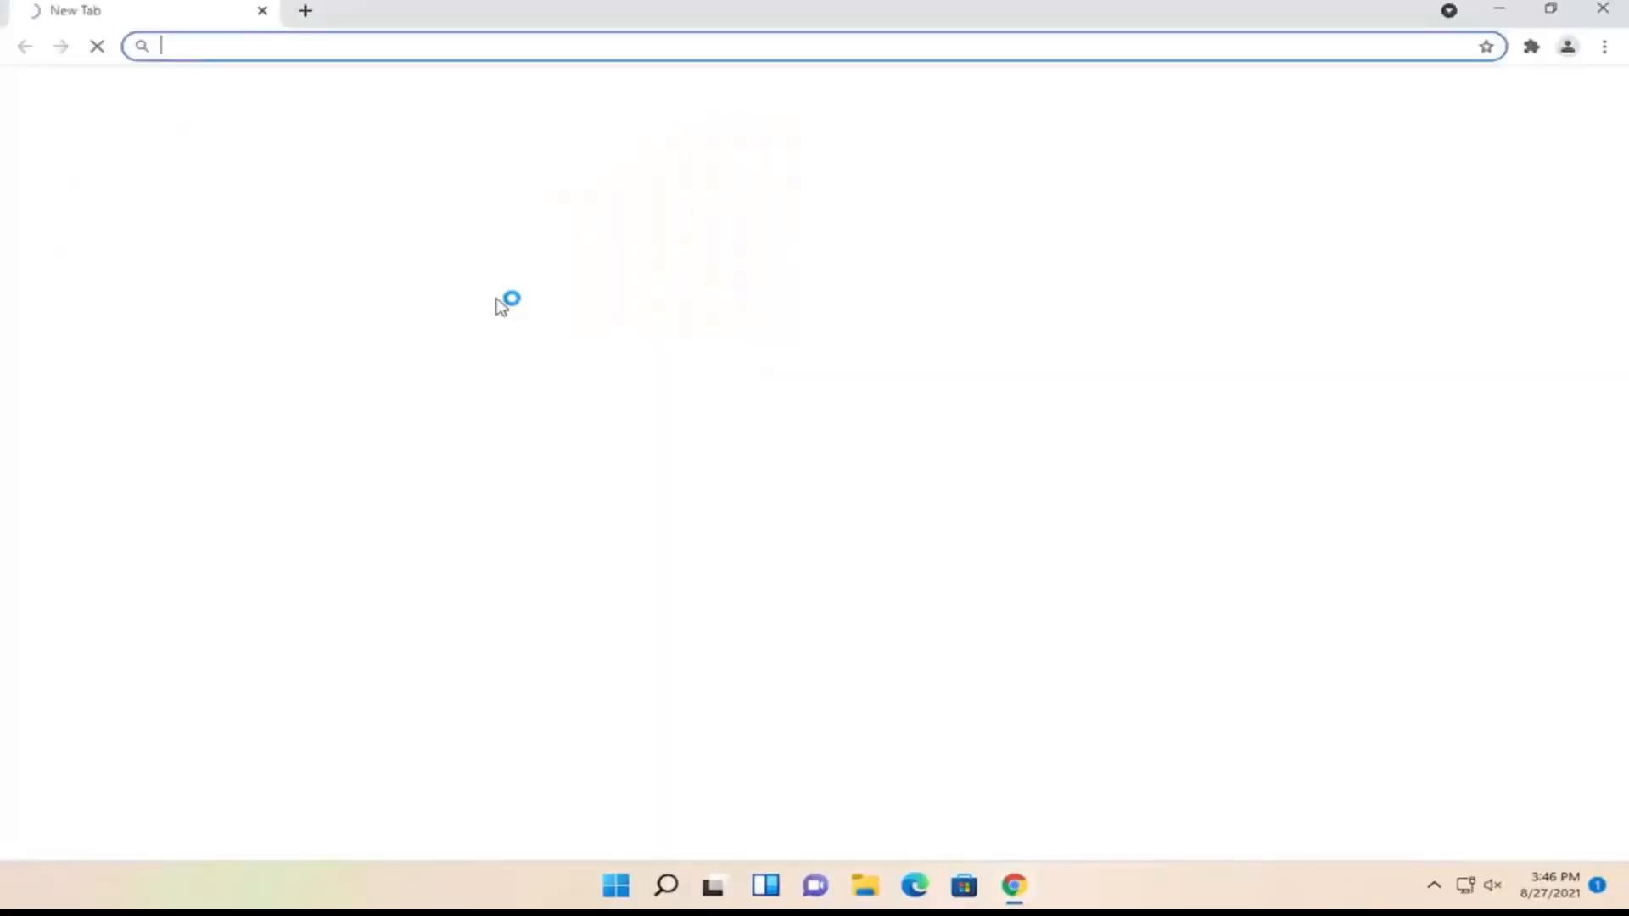
# Step: Search 'nvidia geforce download' and go to the 'Download GeForce NOW - Nvidia' result
pyautogui.write('nv')
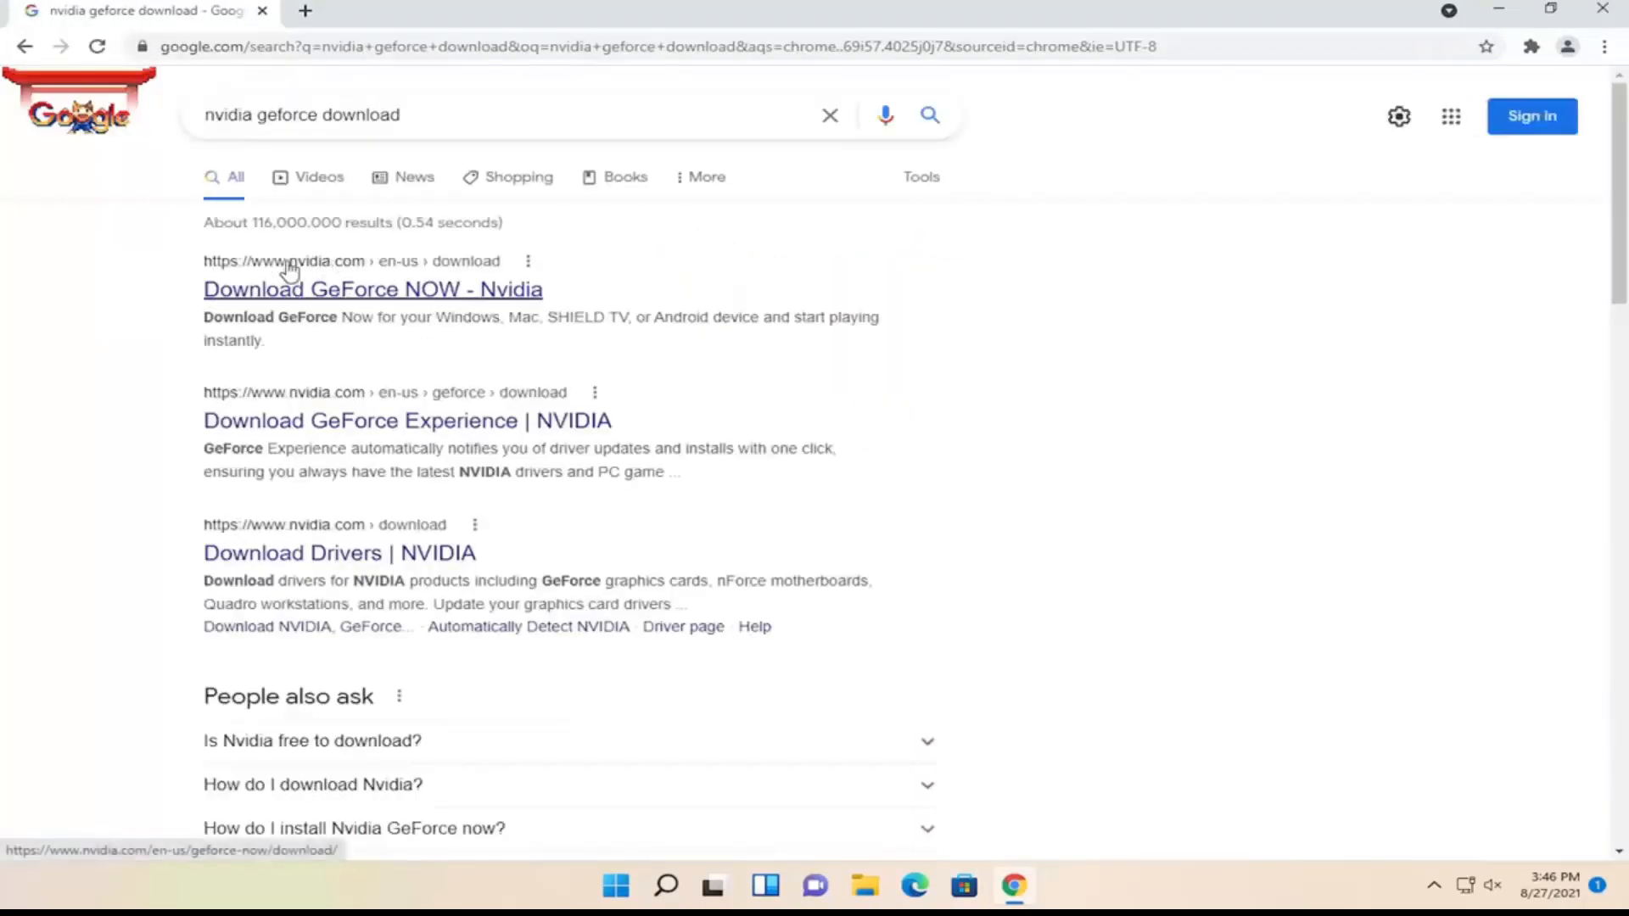
pyautogui.click(372, 288)
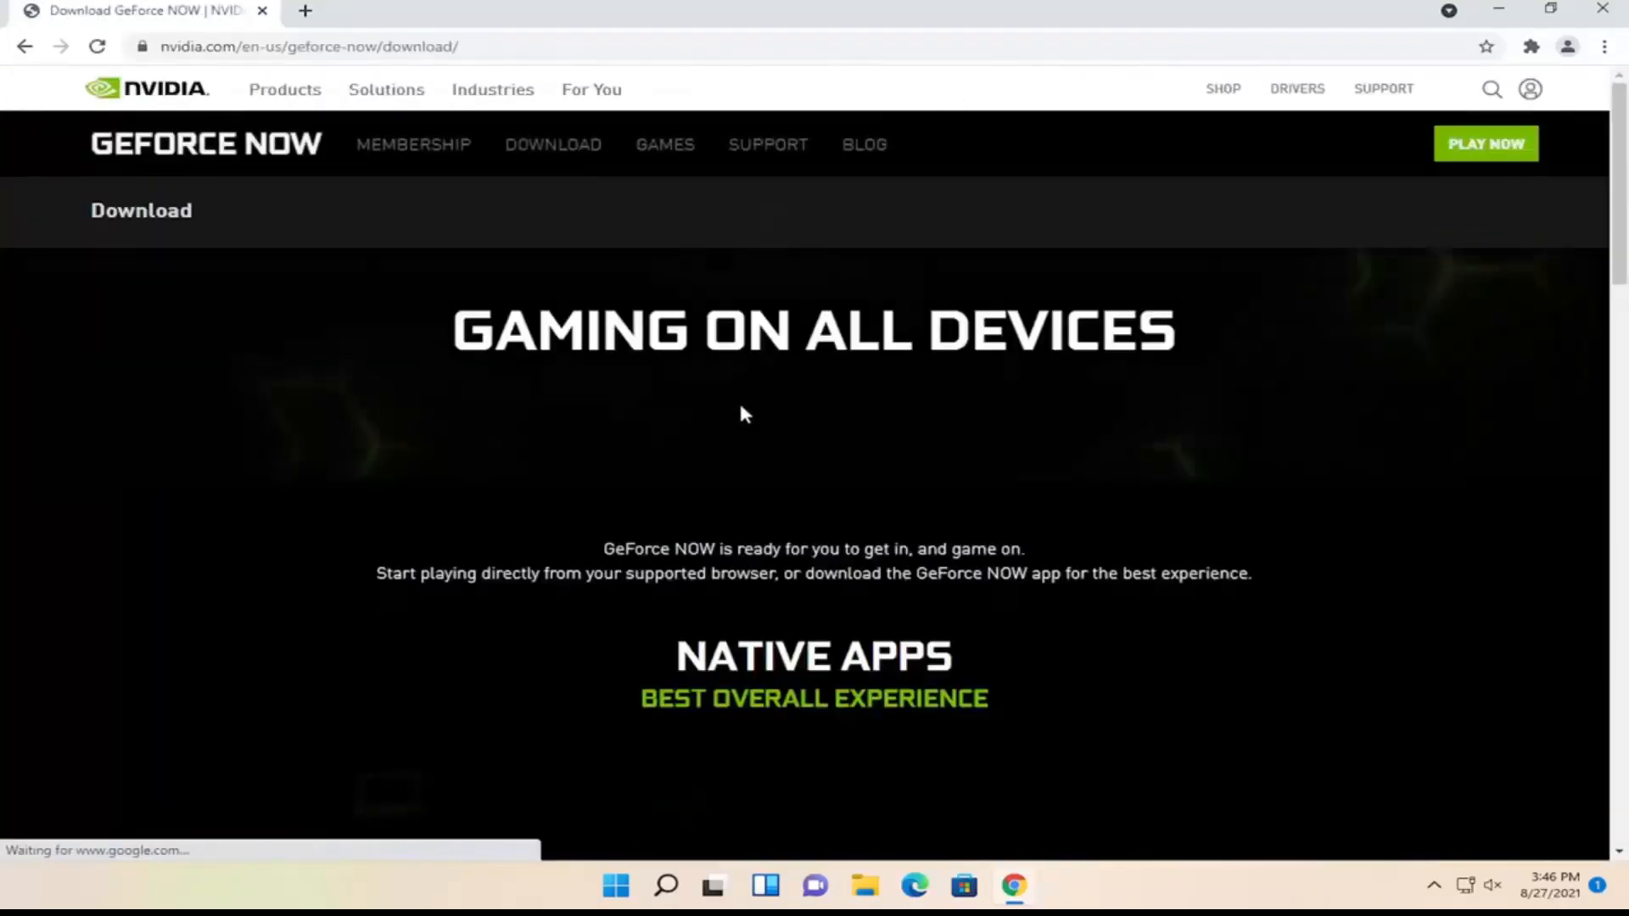
# Step: Download the GeForce NOW Windows installer and launch the downloaded .exe
pyautogui.scroll(-3)
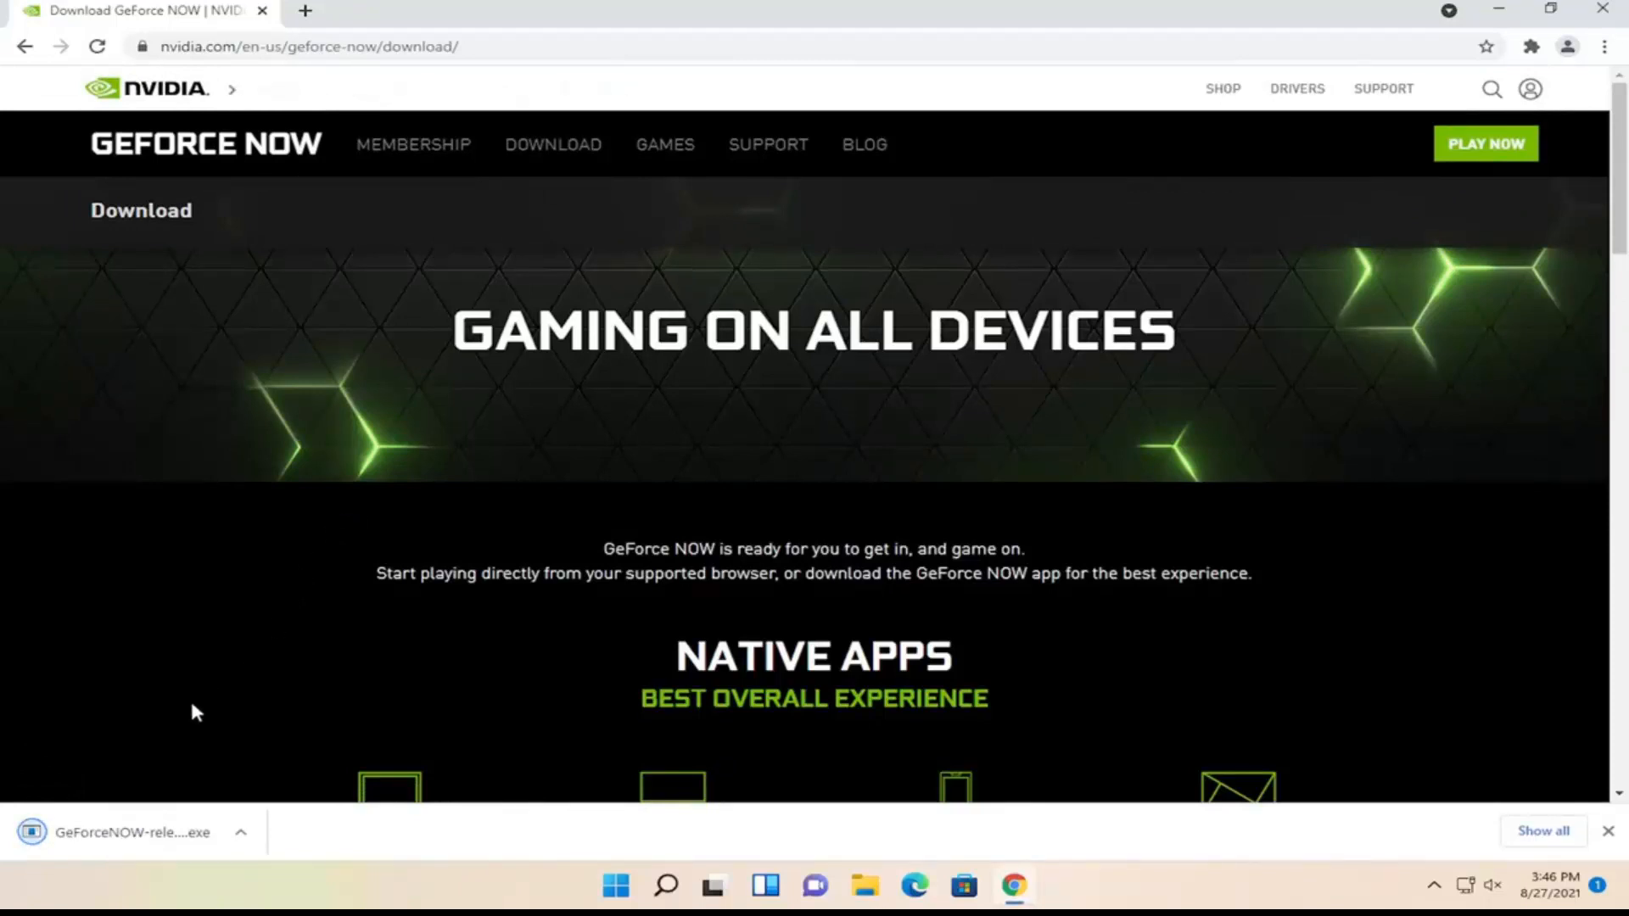
pyautogui.click(130, 831)
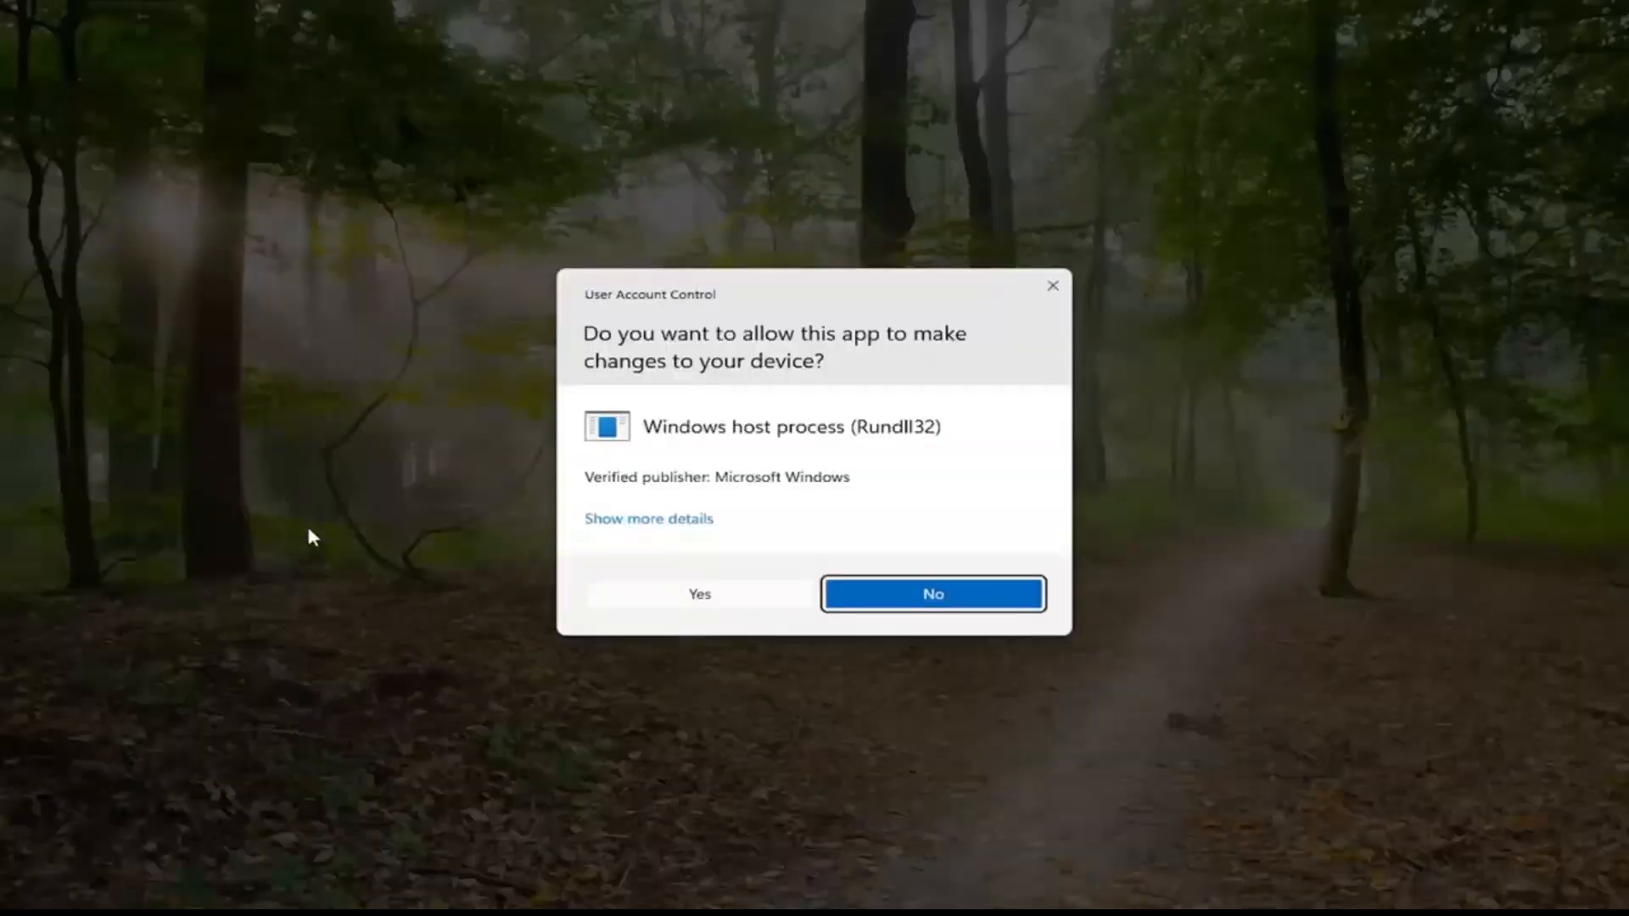
pyautogui.moveTo(660, 597)
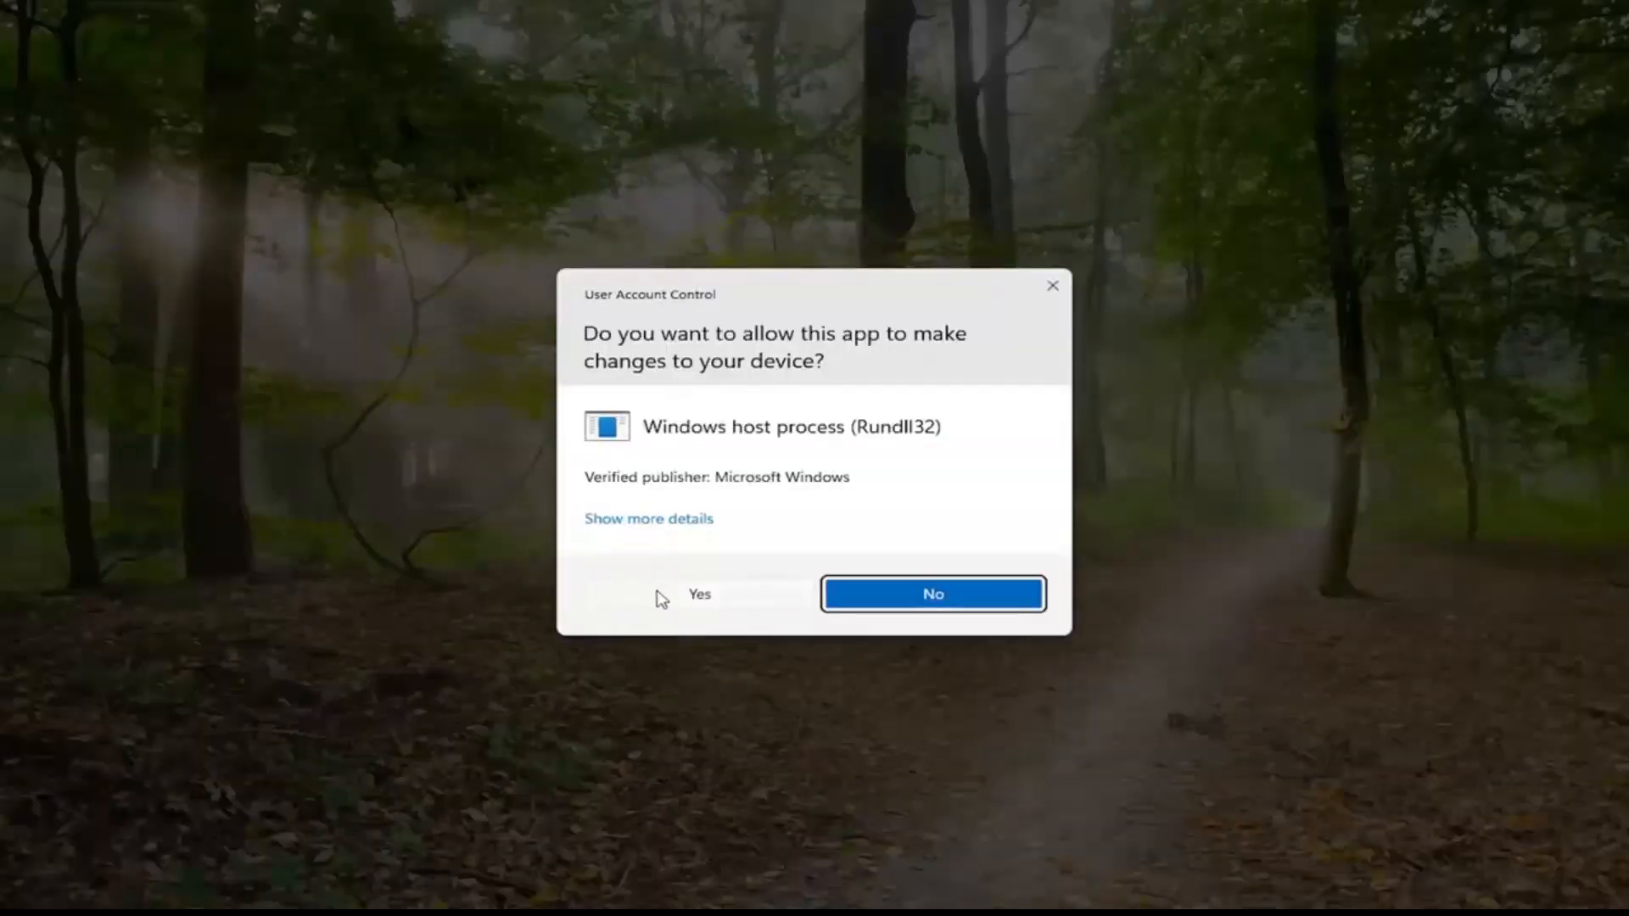